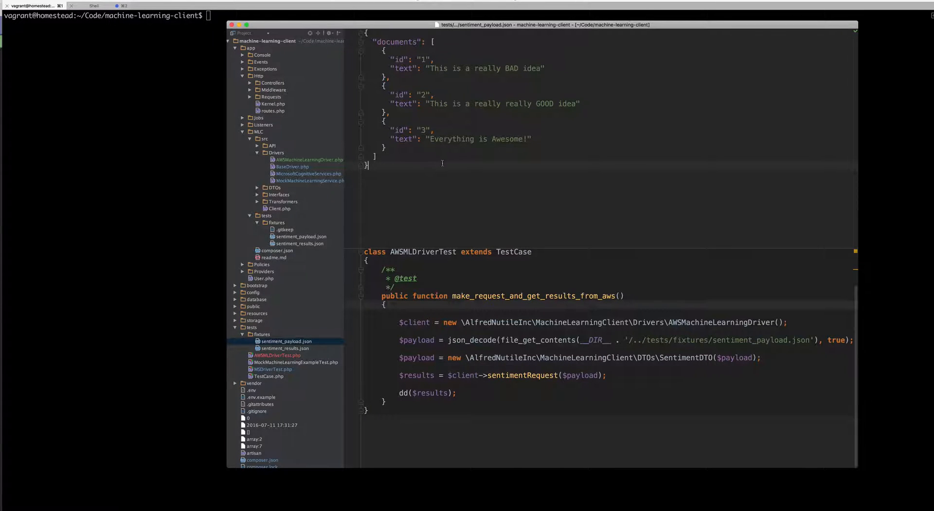
mouse_move(477, 170)
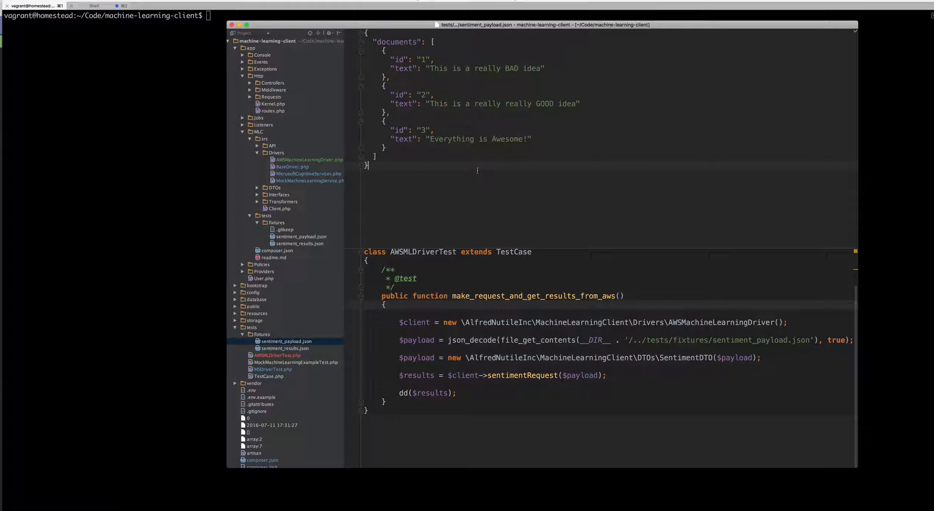
Step: Review sentiment_payload.json and sentiment_results.json, then open MockMachineLearningExampleTest.php
left_click(286, 348)
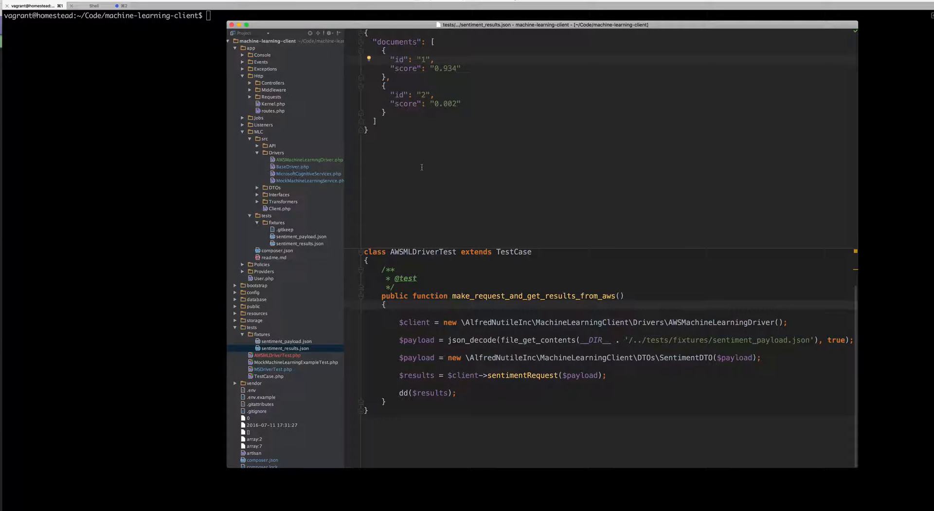
mouse_move(442, 178)
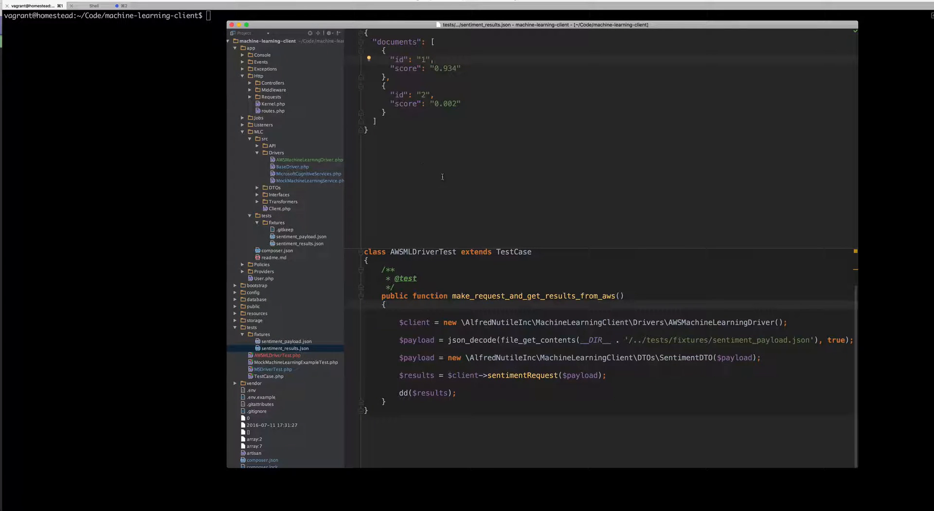
left_click(278, 355)
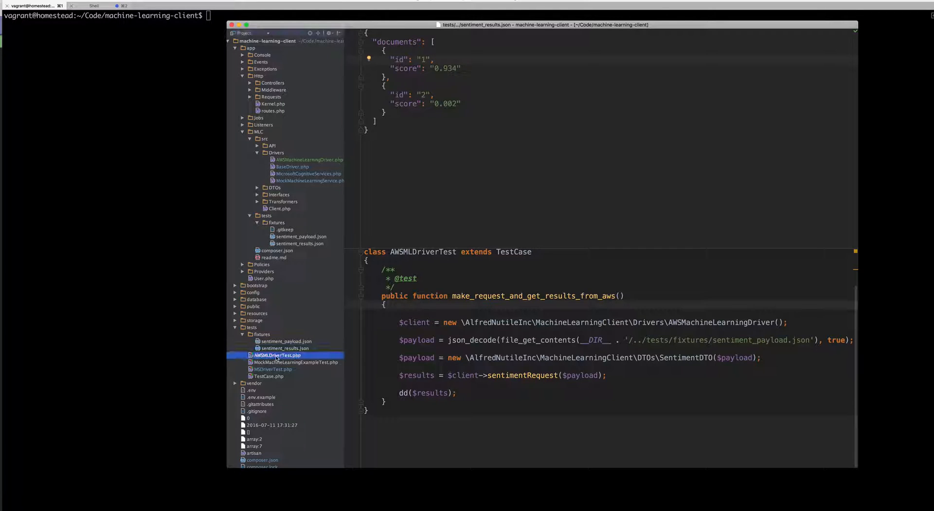
left_click(272, 369)
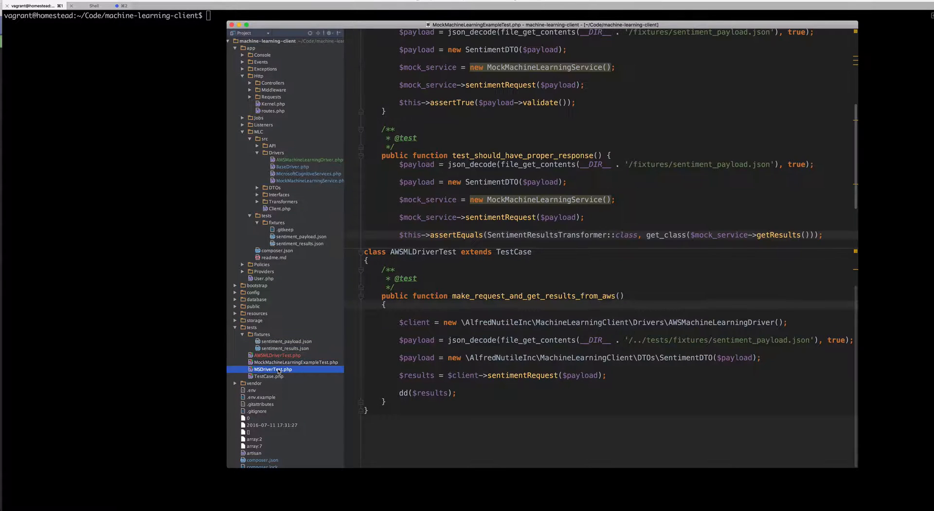
Step: Open MSDriverTest.php, select sentimentRequest, and enter 'phpunit --filter=make_request_and_get_results_from_microsoft' in the terminal
left_click(272, 369)
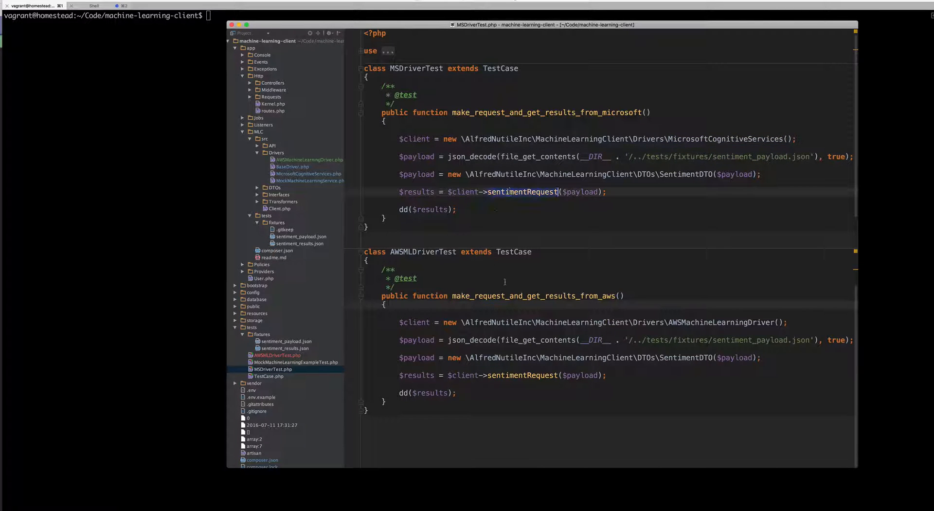
double_click(721, 322)
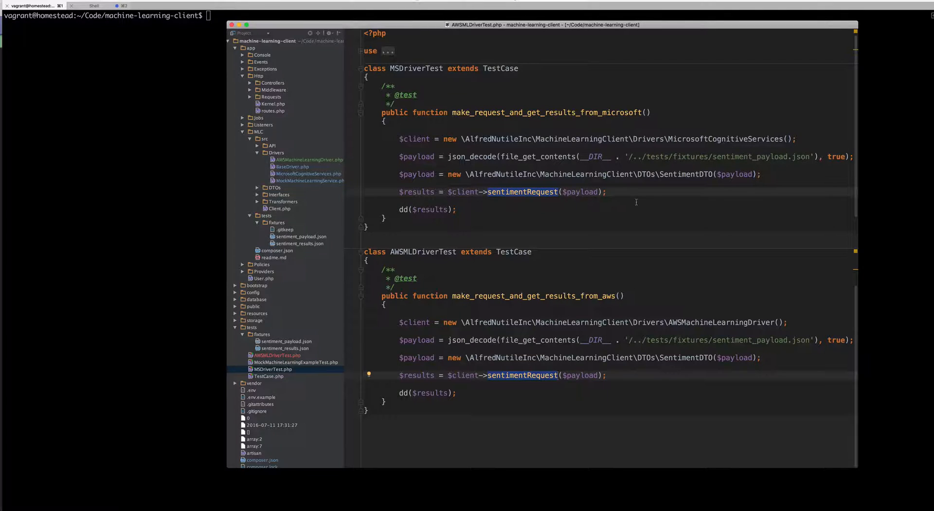
left_click(272, 369)
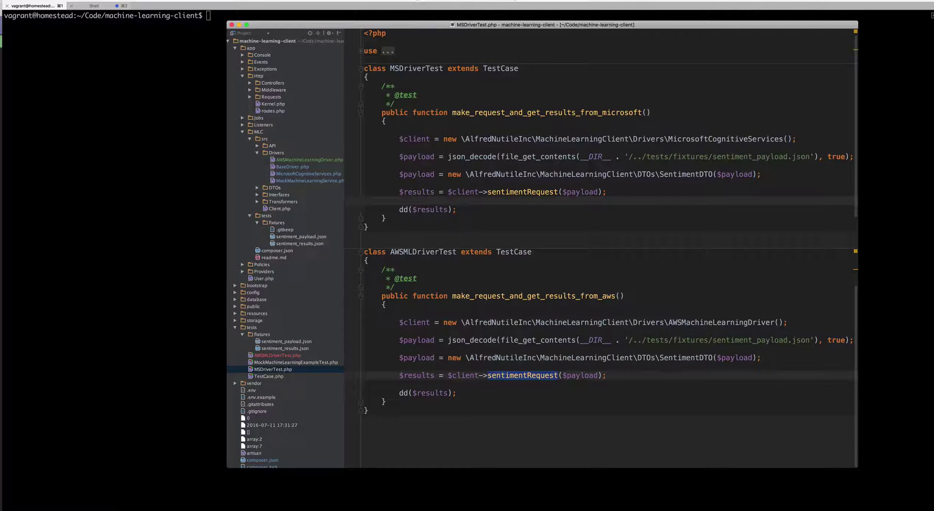
type("phpunit --filter=make_request_and_get_results_from_microsoft")
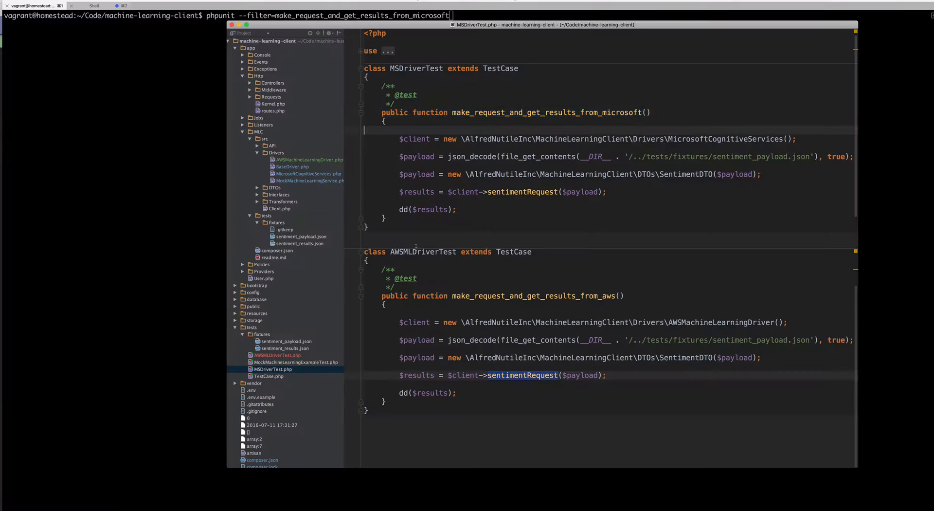
Step: Run the Microsoft phpunit test and read the sentiment scores for three documents
left_click(301, 236)
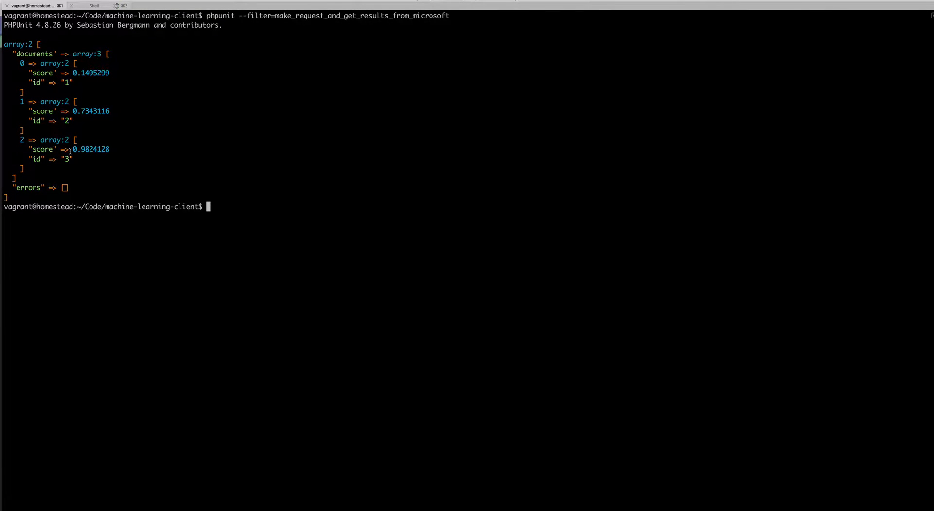
double_click(85, 150)
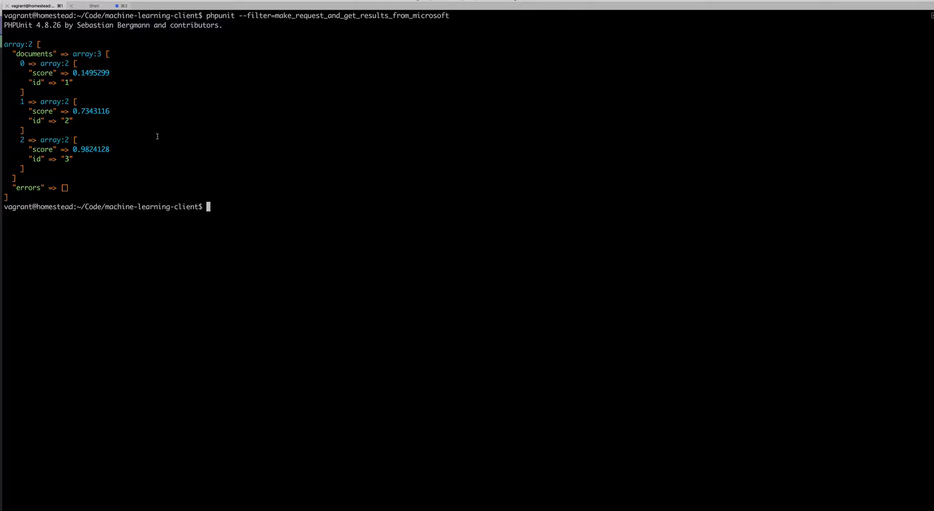
Step: Enter a phpunit --filter command for the AWS sentiment test in the terminal
type("phpunit --filter=make_request_and_get_results_from_ms")
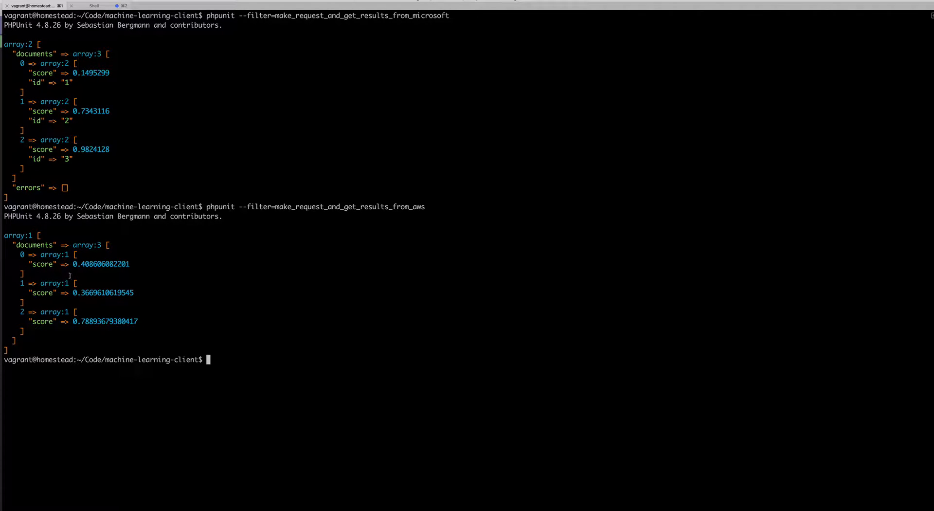
mouse_move(359, 215)
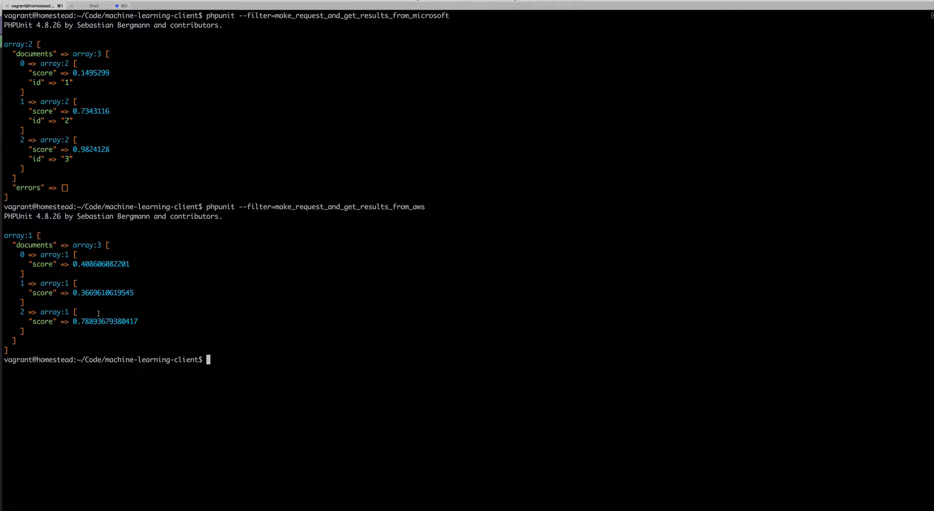
mouse_move(205, 311)
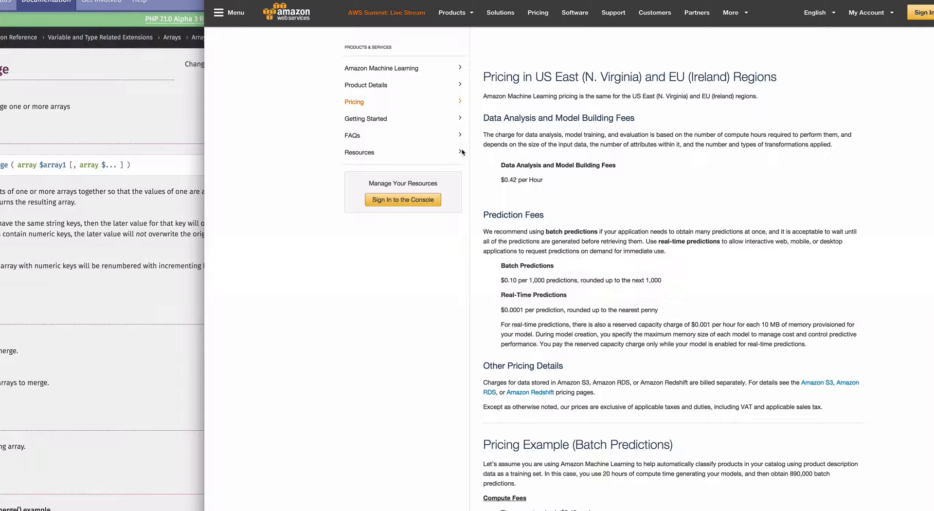
mouse_move(718, 116)
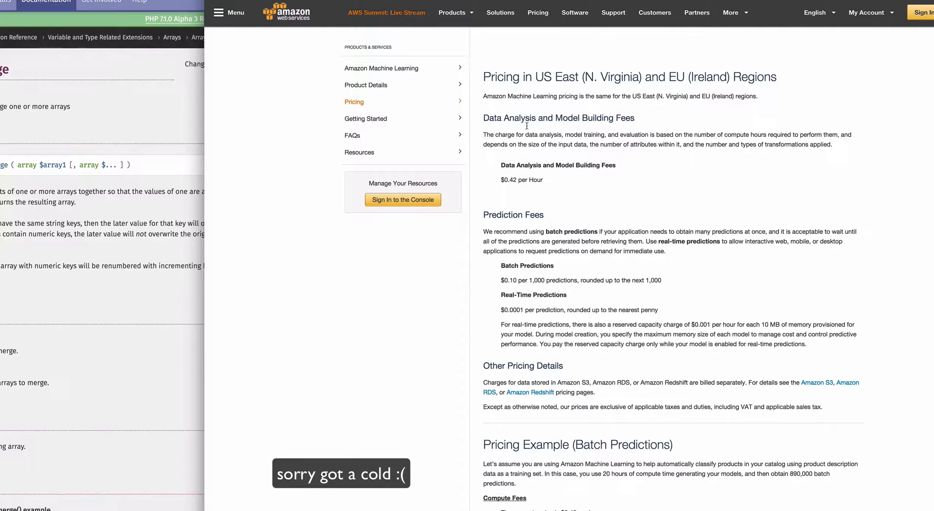
Step: Scroll the Amazon ML pricing page down to the batch prediction example ($97.40 per month)
scroll("down", 3)
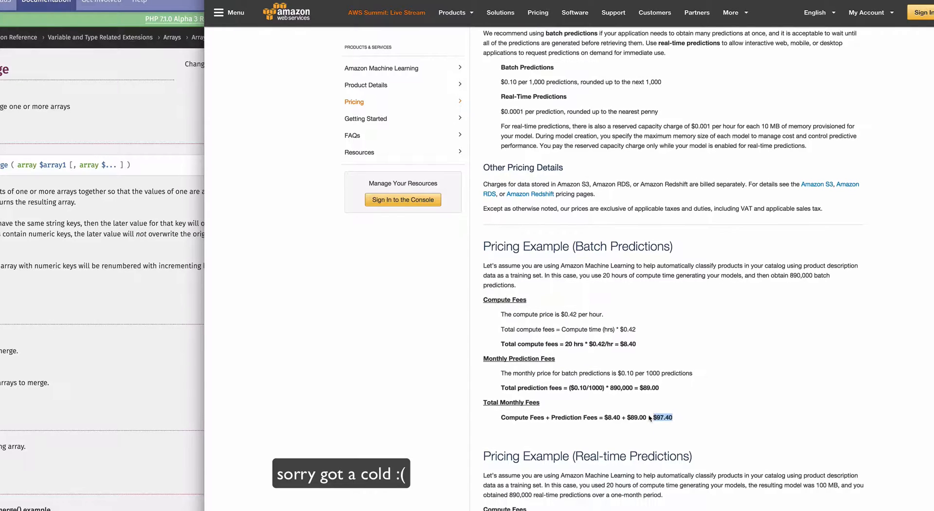
scroll("down", 3)
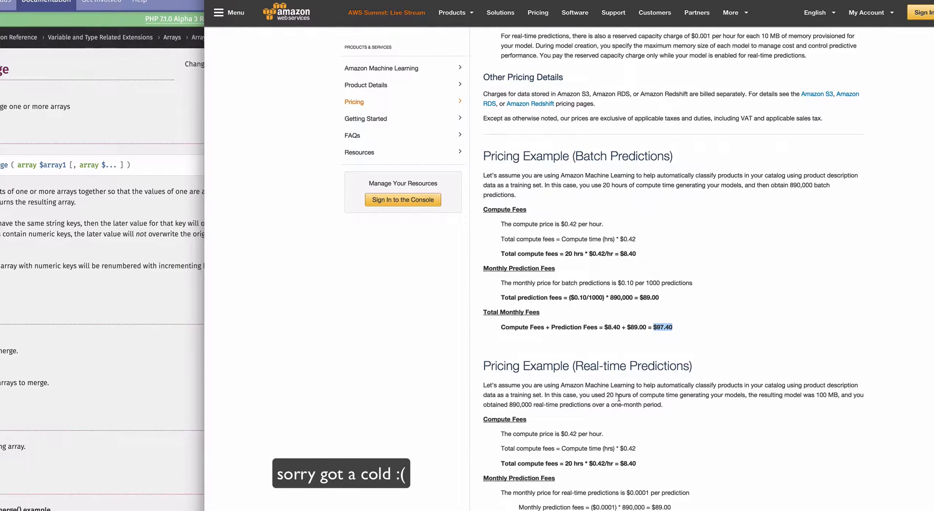
scroll("down", 3)
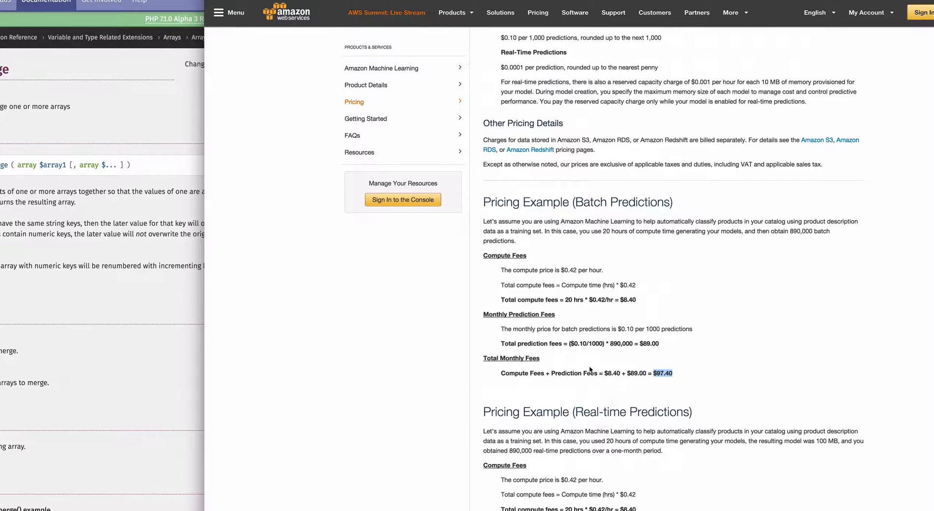
scroll("down", 3)
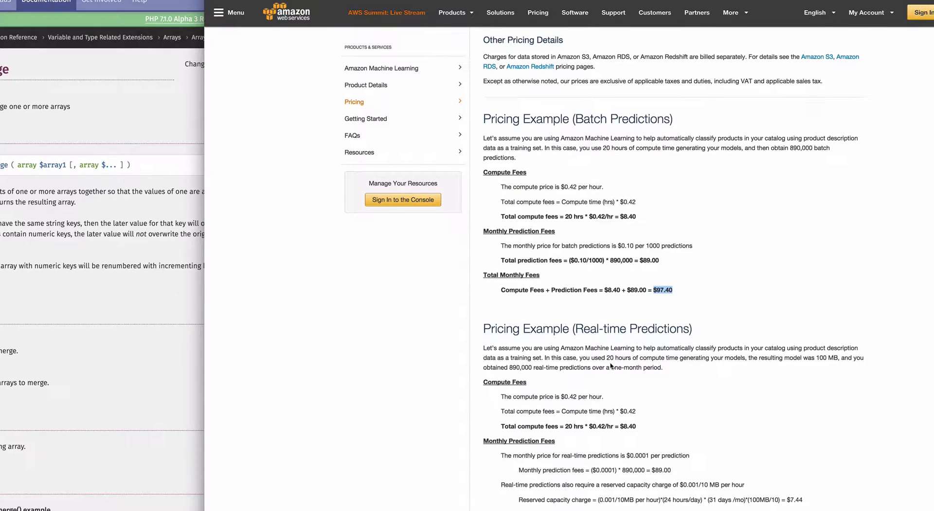
mouse_move(602, 370)
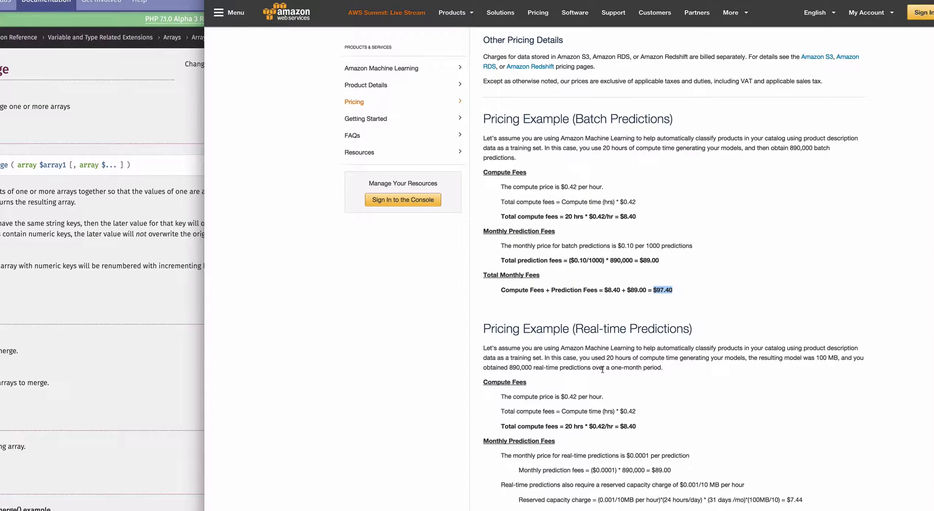
mouse_move(698, 170)
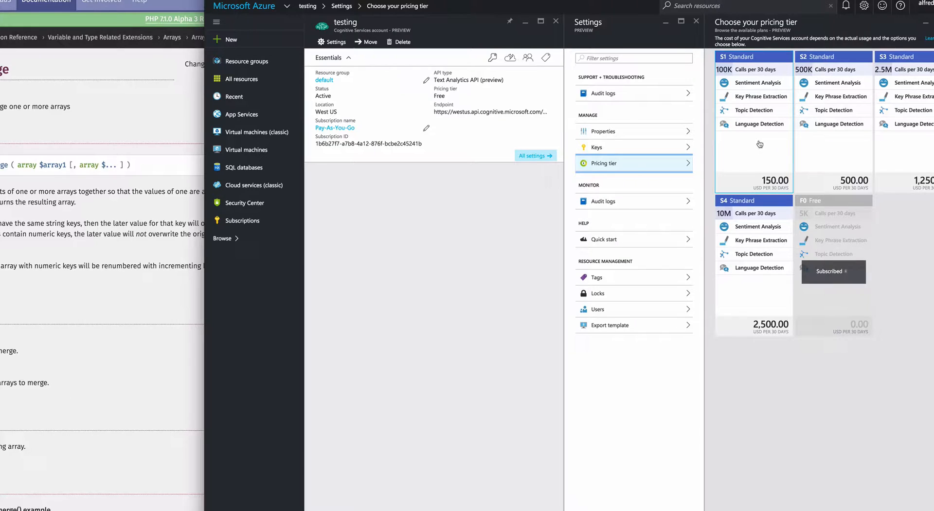
mouse_move(730, 77)
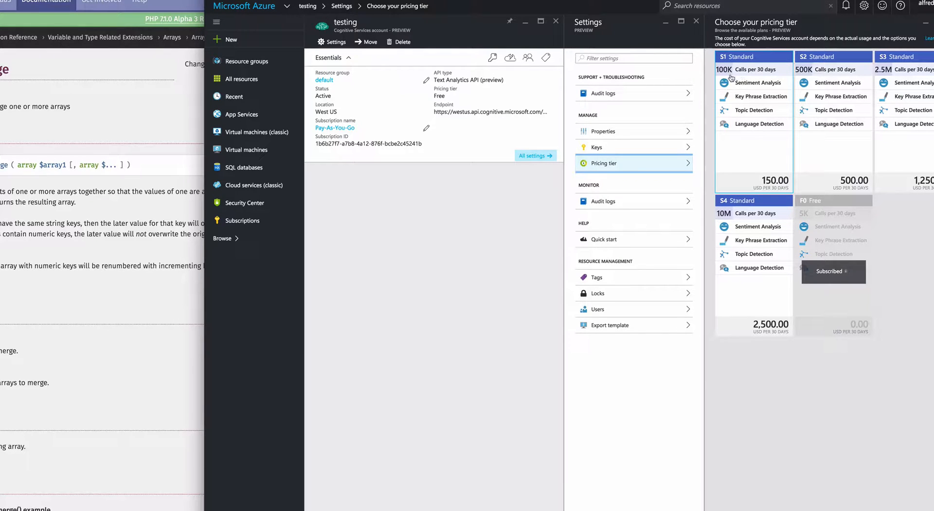
mouse_move(746, 96)
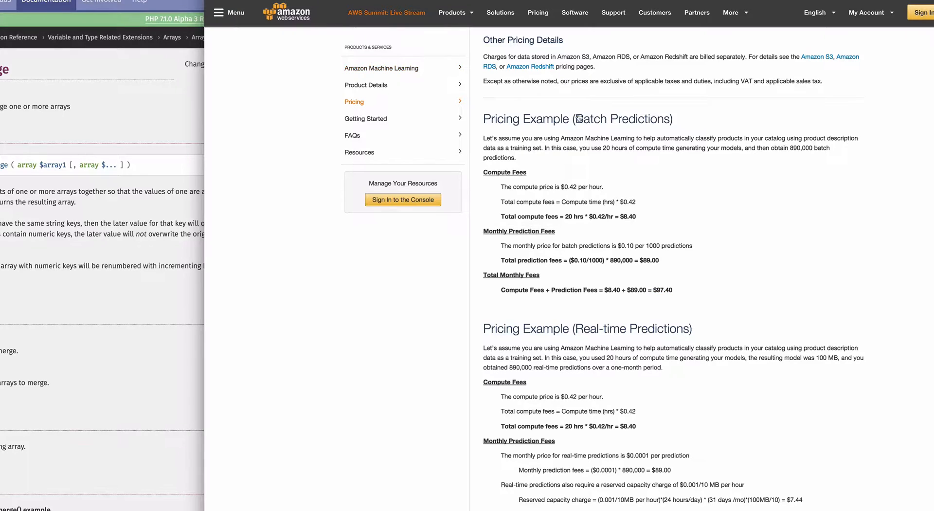
Step: Click on the AWS pricing page to deselect the $97.40 monthly total
left_click(381, 68)
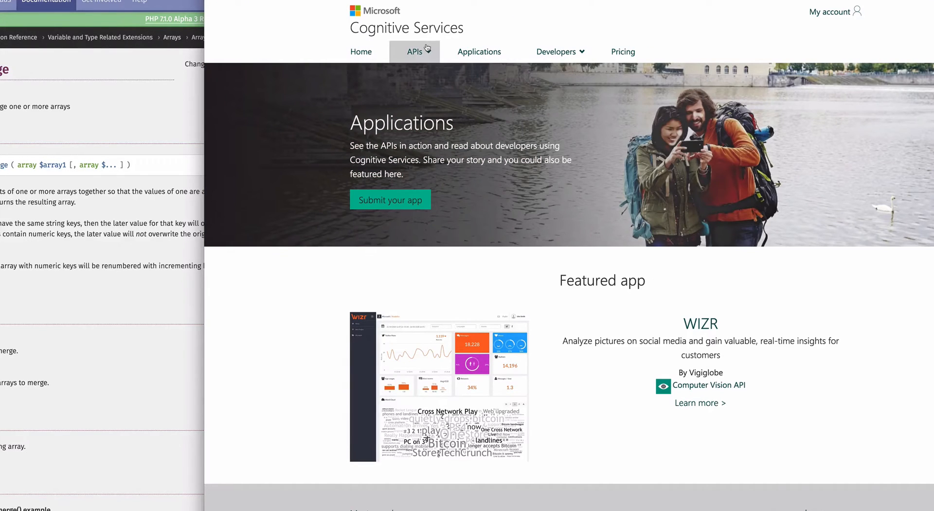
Step: Expand the Cognitive Services APIs menu to list Vision, Speech, Language, Knowledge and Search APIs
left_click(414, 52)
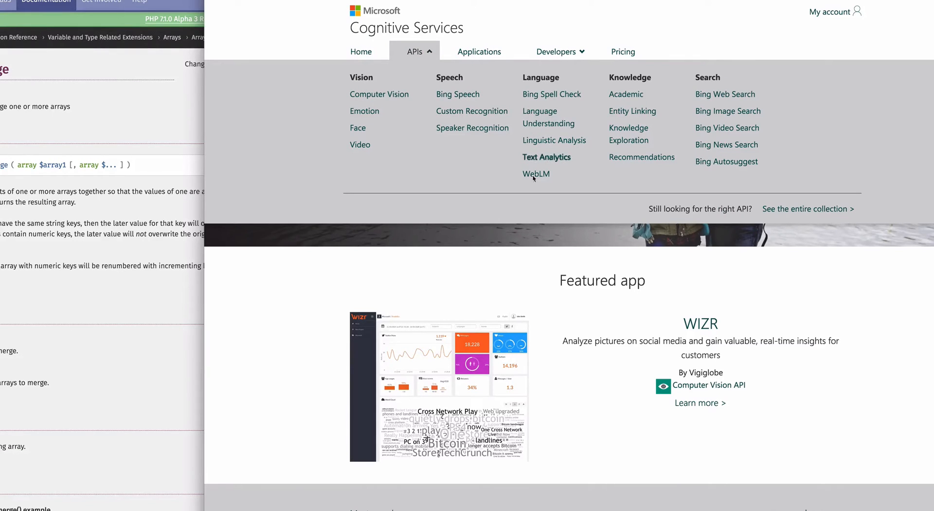